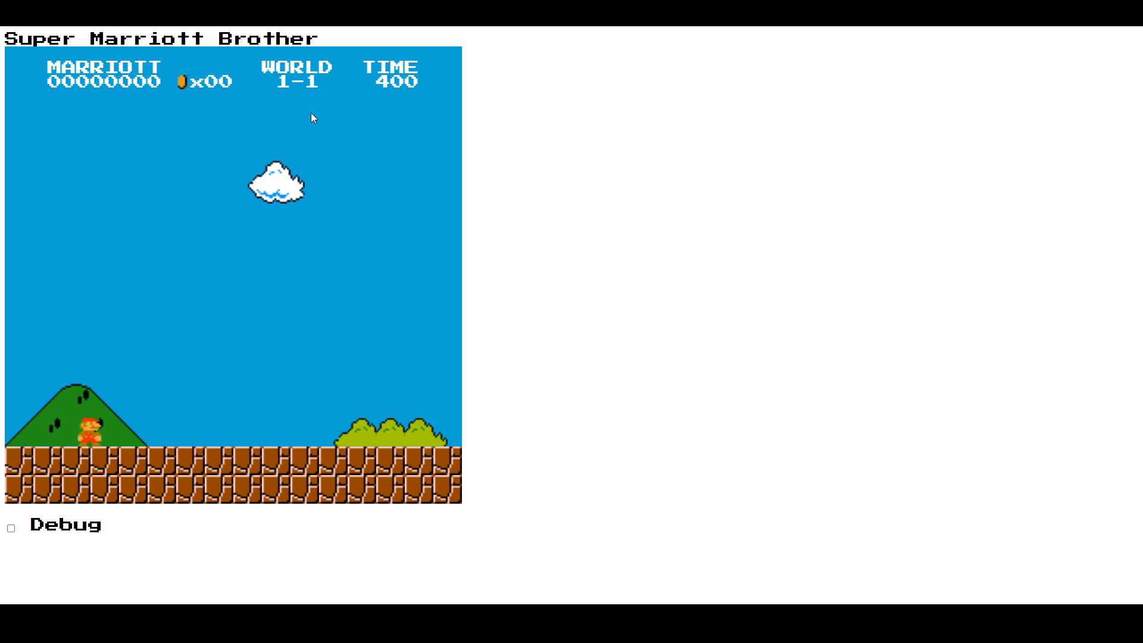
mouse_move(244, 445)
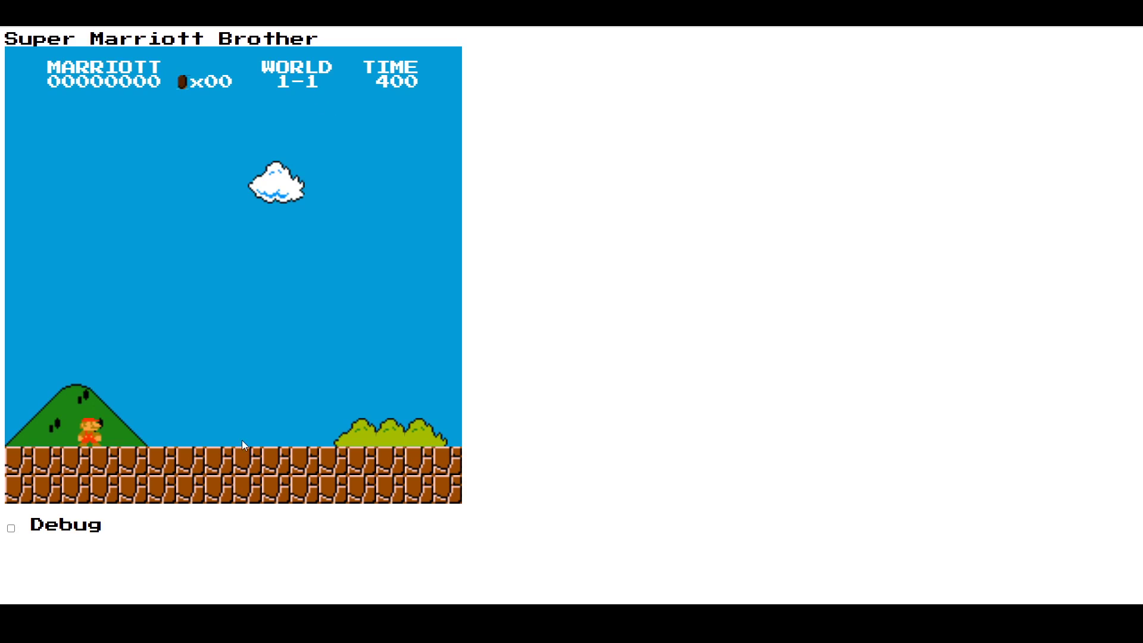
mouse_move(222, 179)
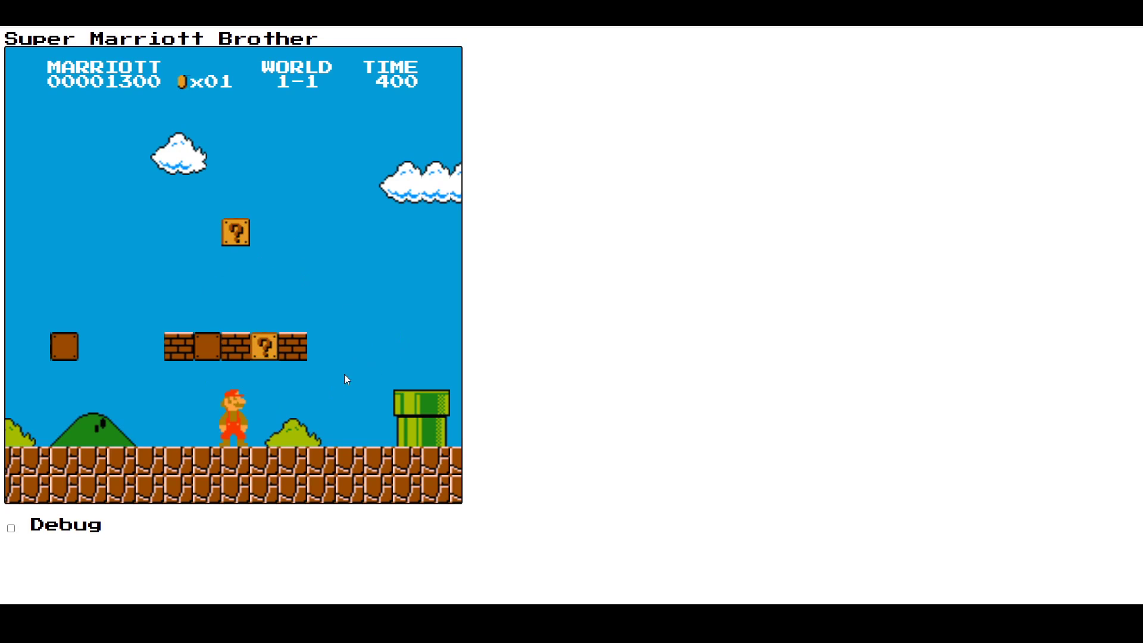
mouse_move(297, 394)
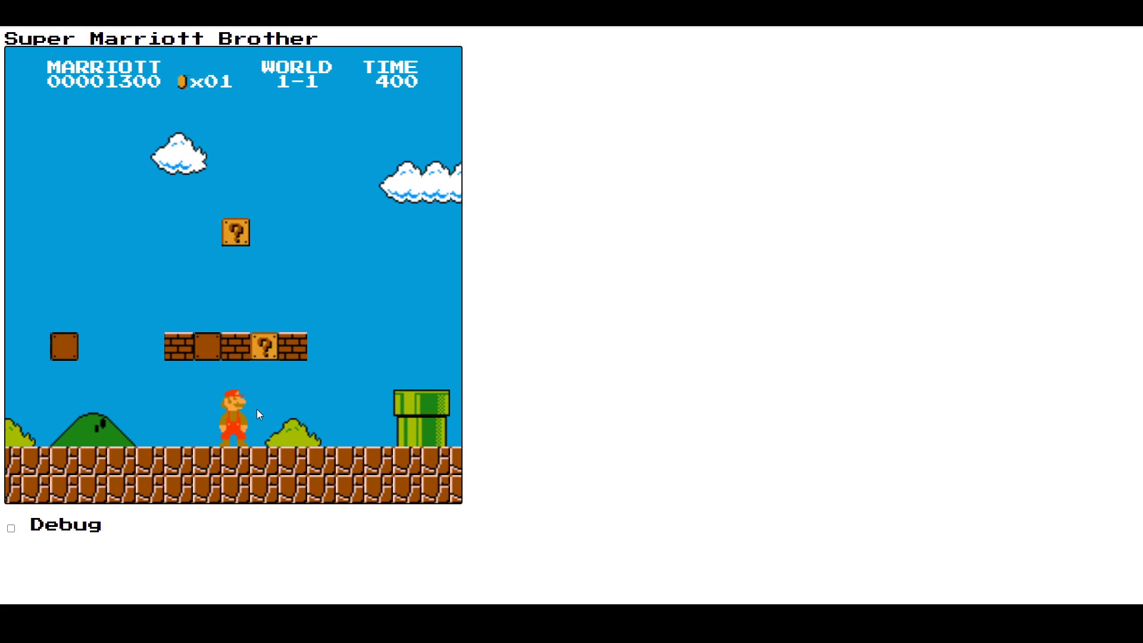
mouse_move(274, 132)
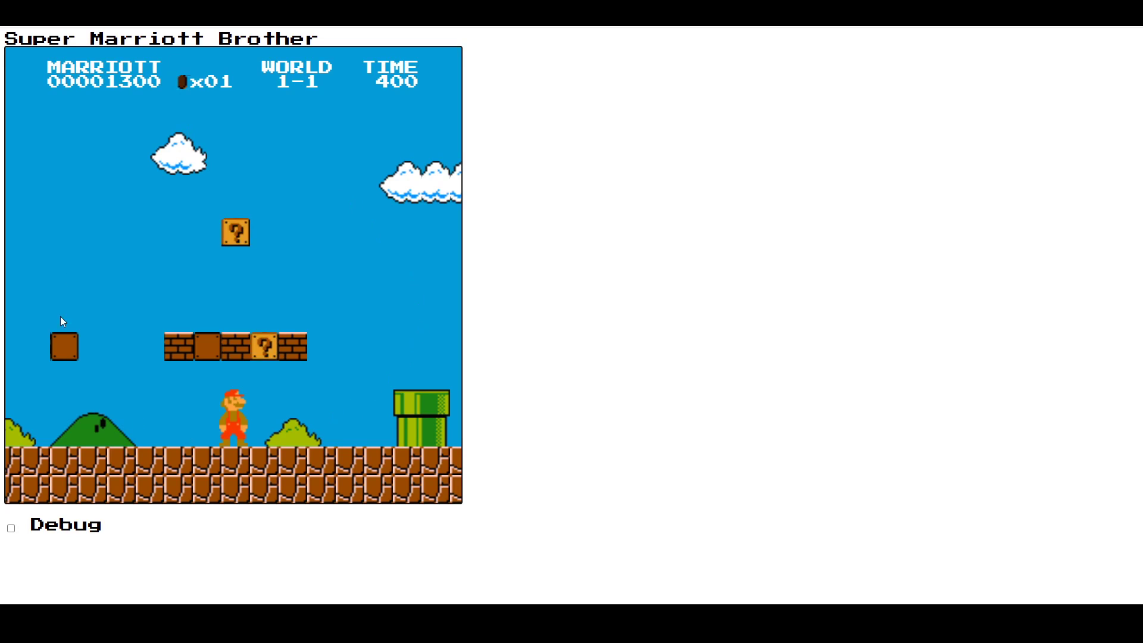
mouse_move(360, 260)
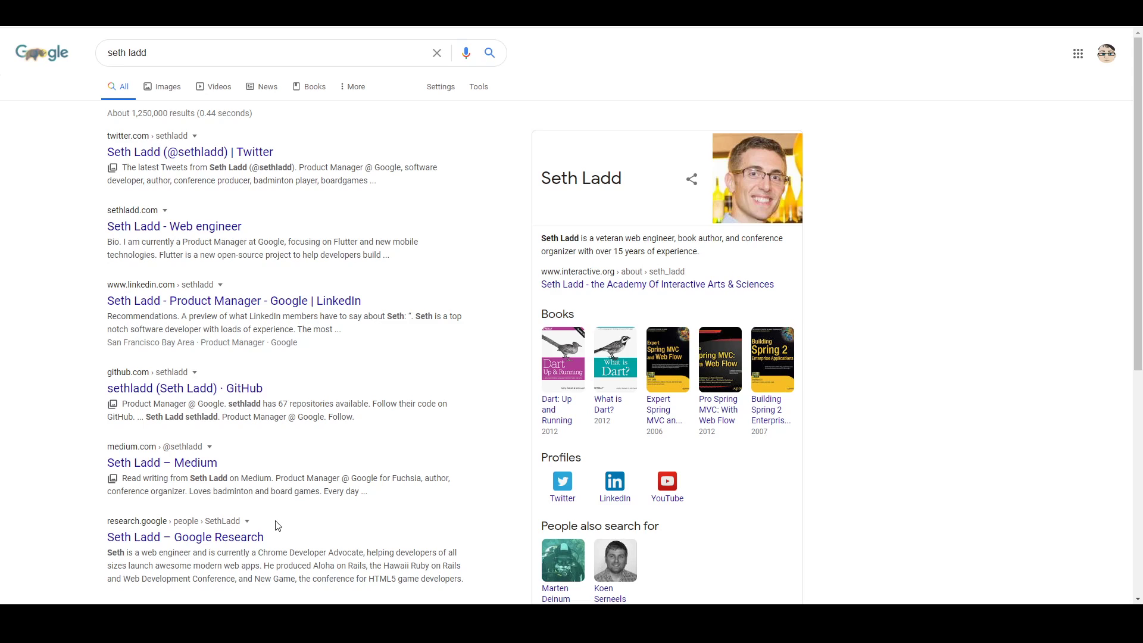
mouse_move(373, 173)
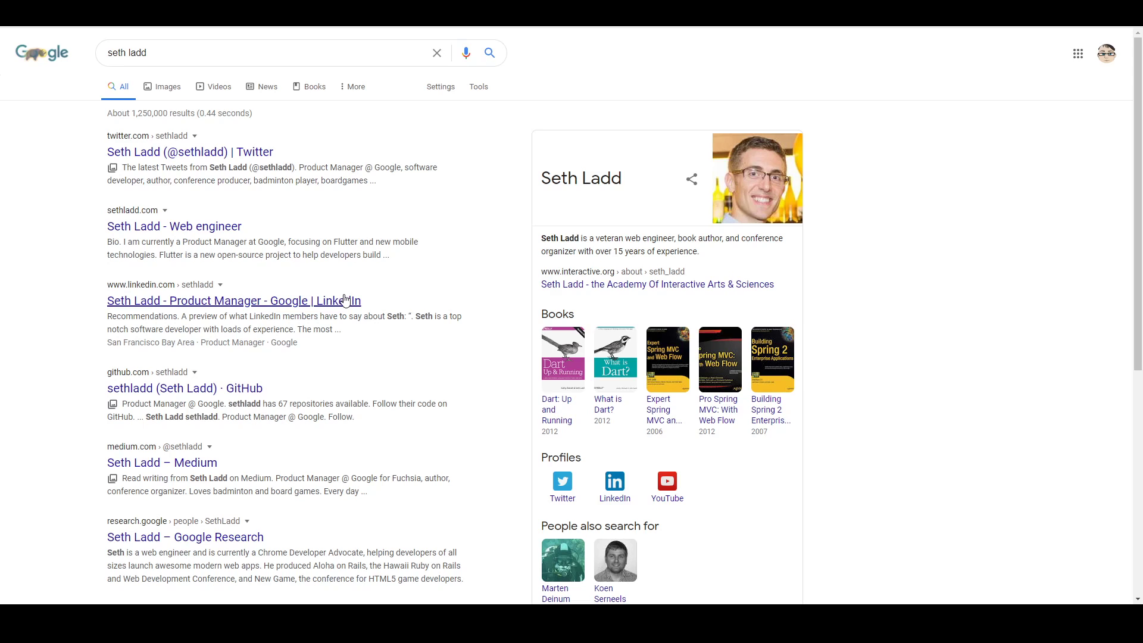
mouse_move(405, 292)
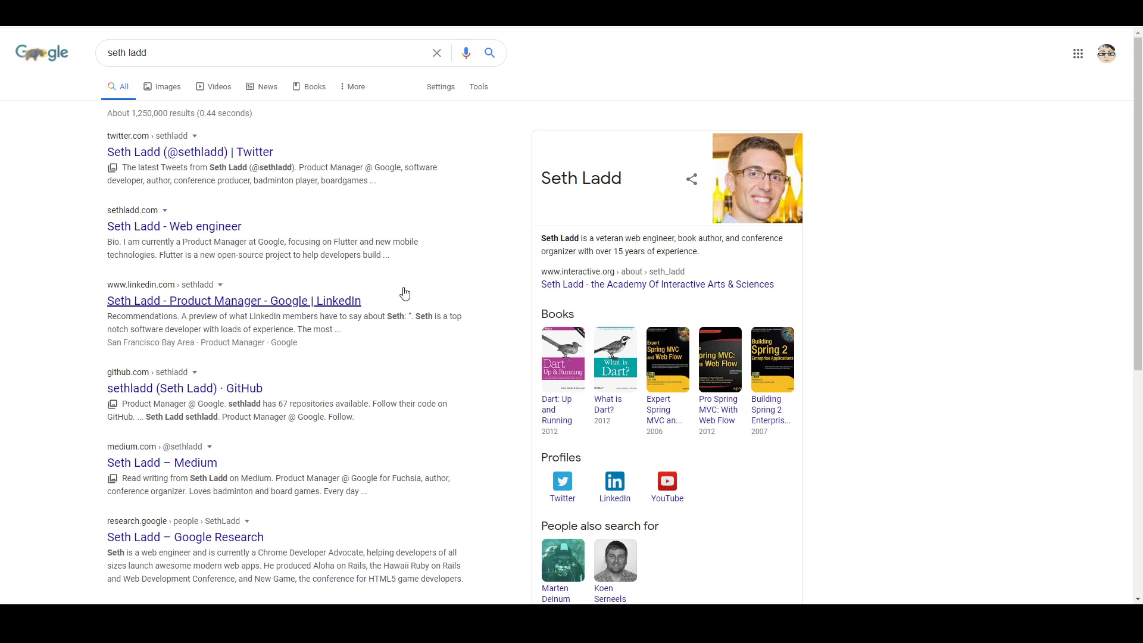
mouse_move(255, 252)
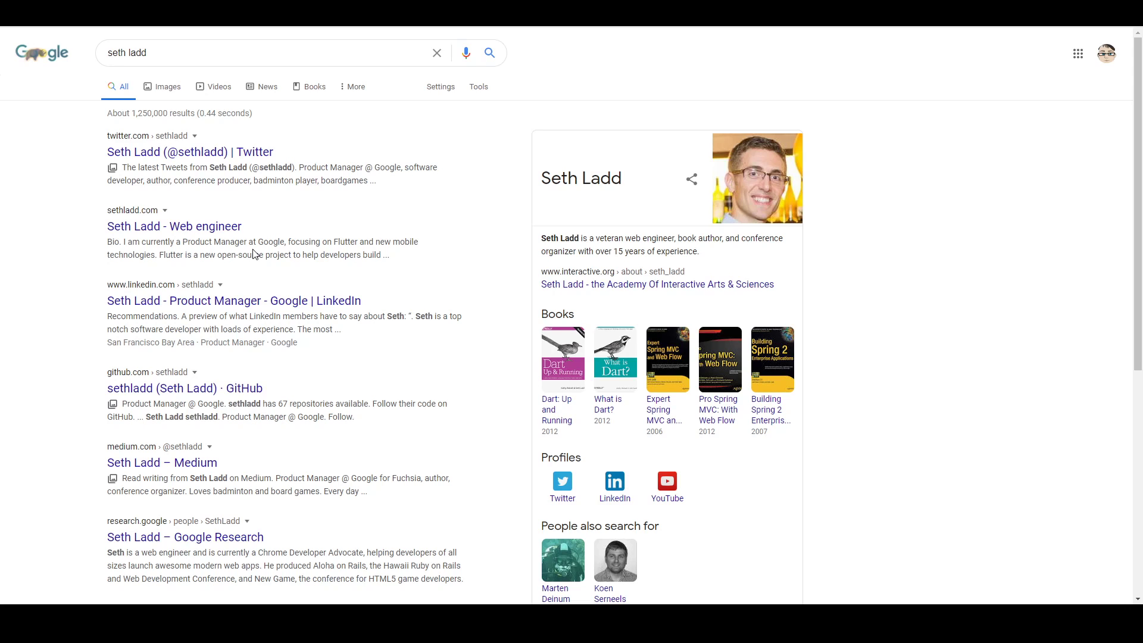
mouse_move(565, 384)
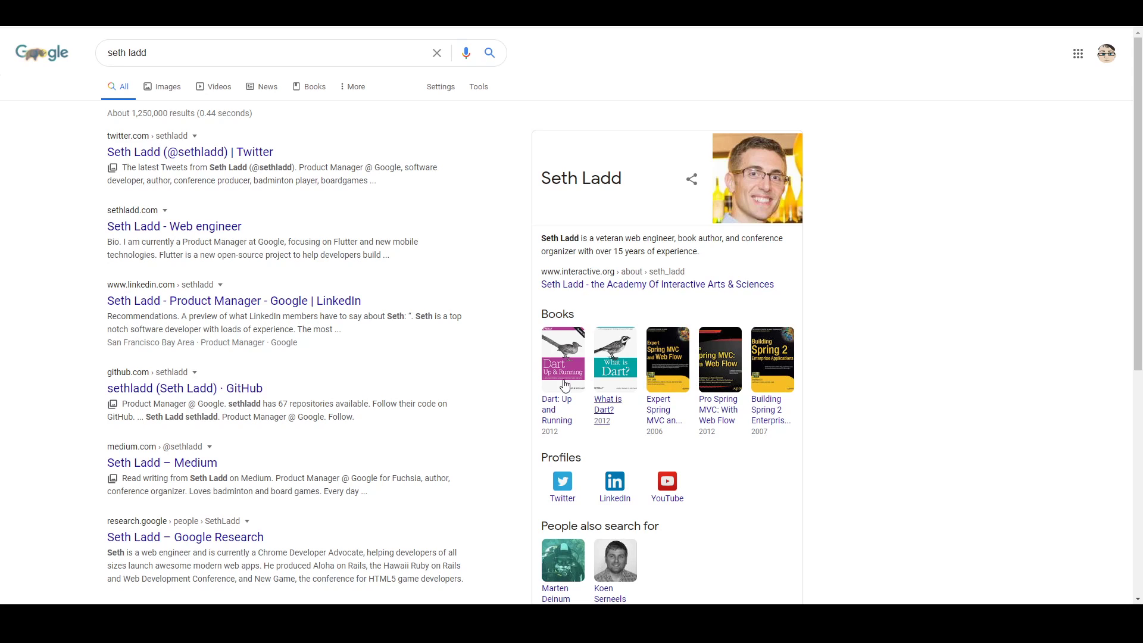
mouse_move(600, 399)
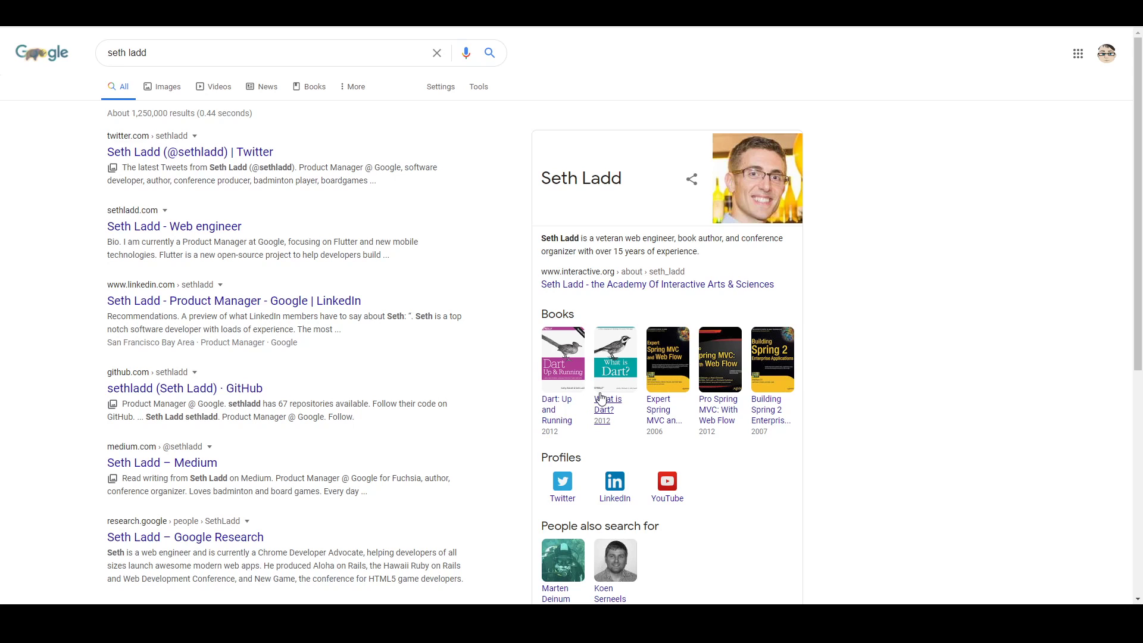
scroll(down, 3)
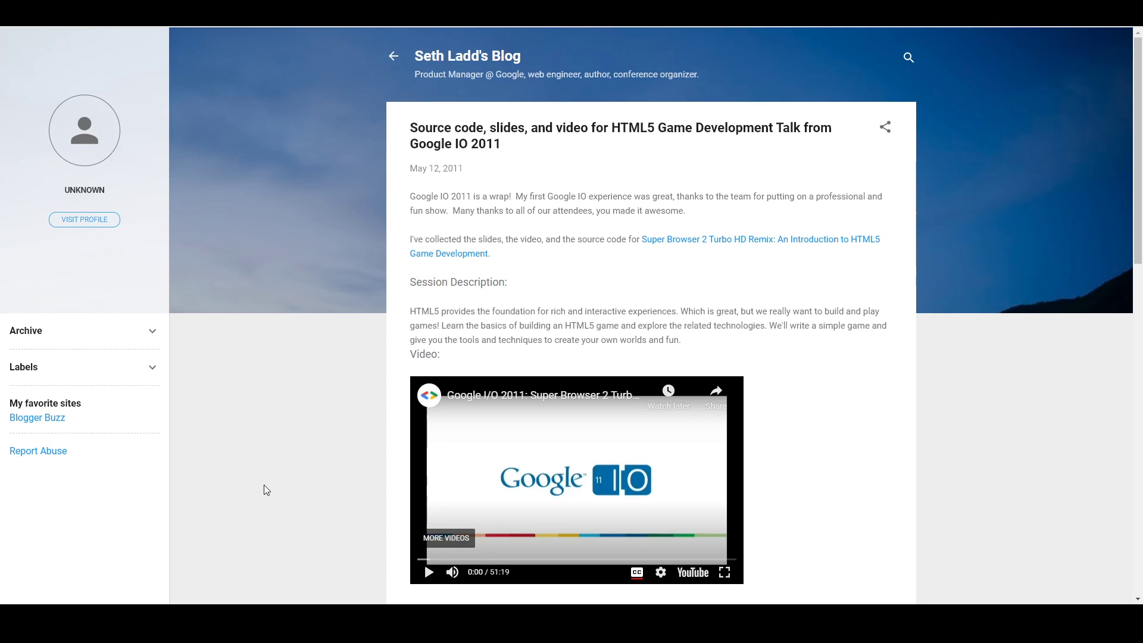
mouse_move(256, 491)
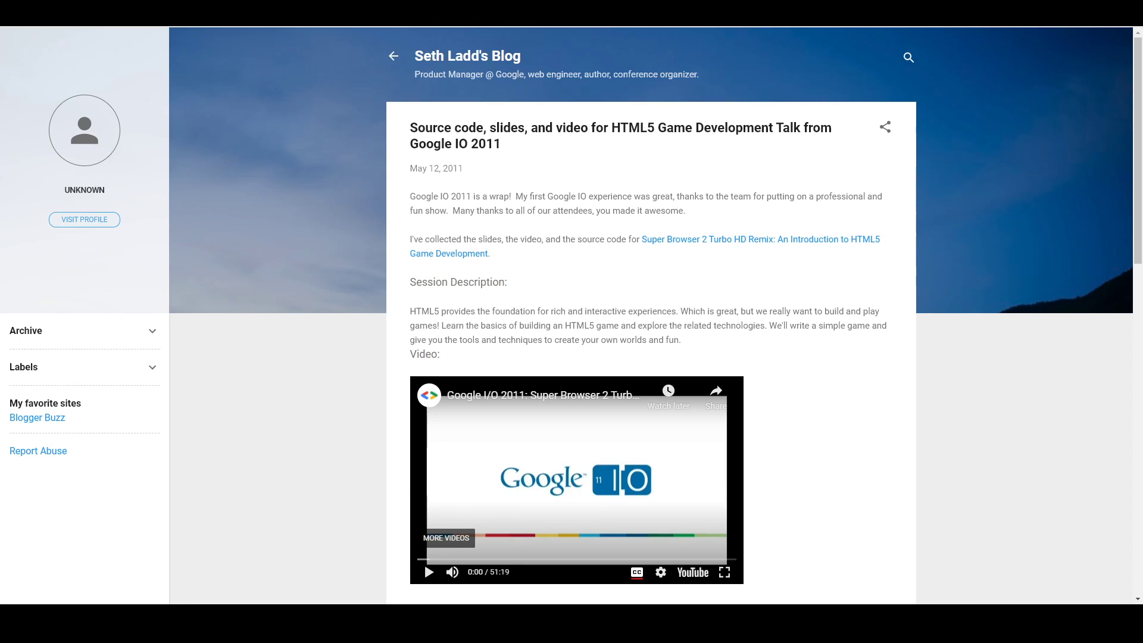
- Open the embedded Google I/O 2011 HTML5 game development talk on YouTube
click(576, 479)
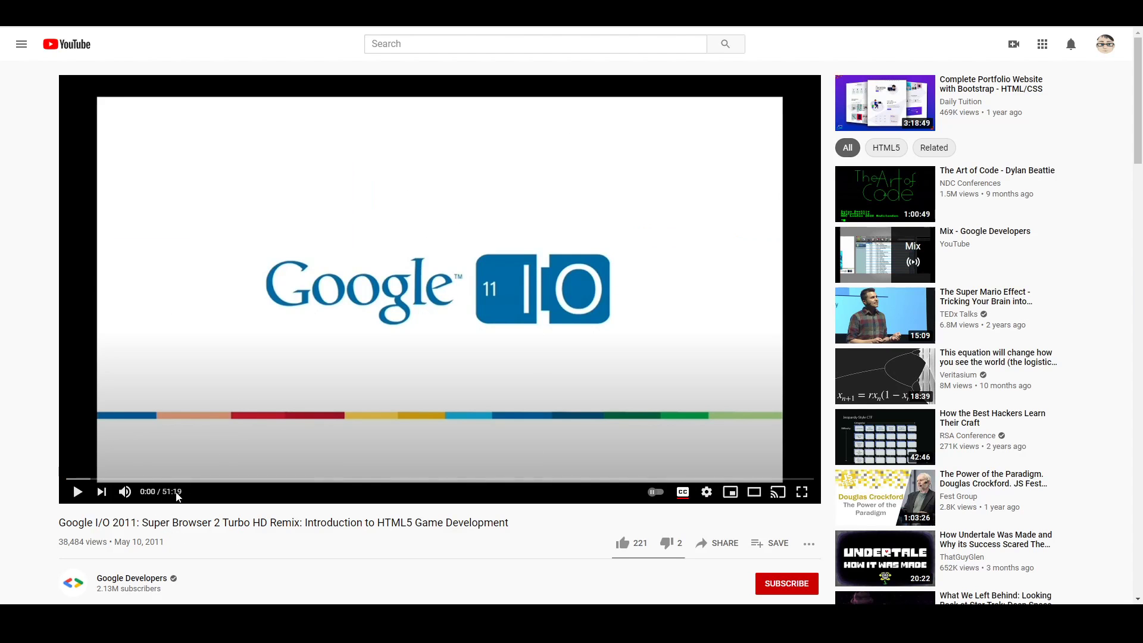
mouse_move(31, 293)
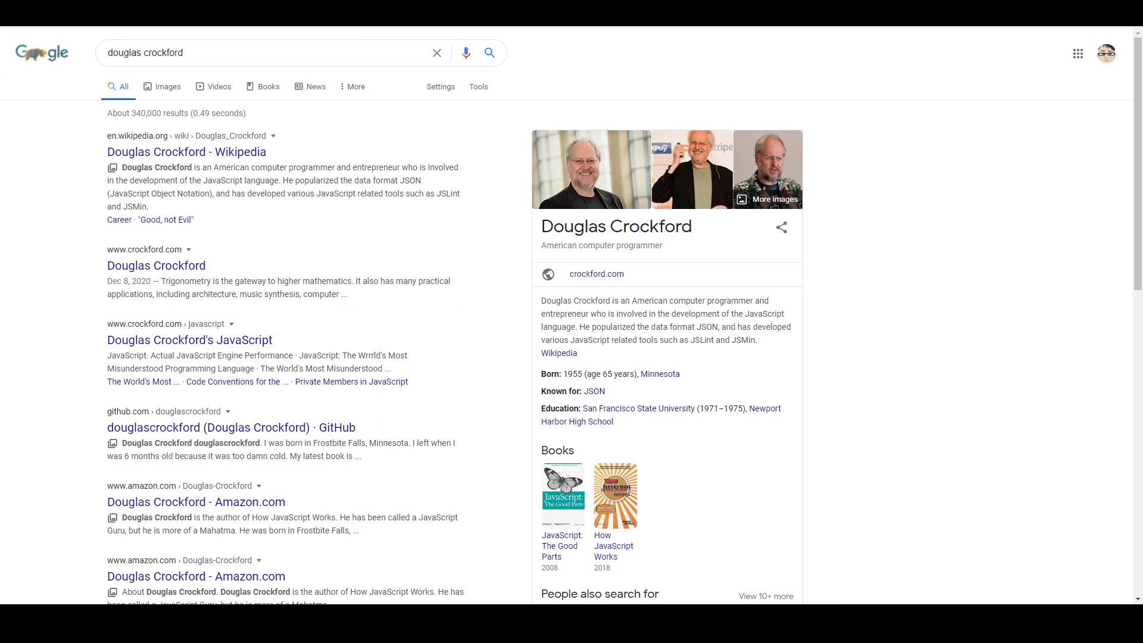
mouse_move(877, 402)
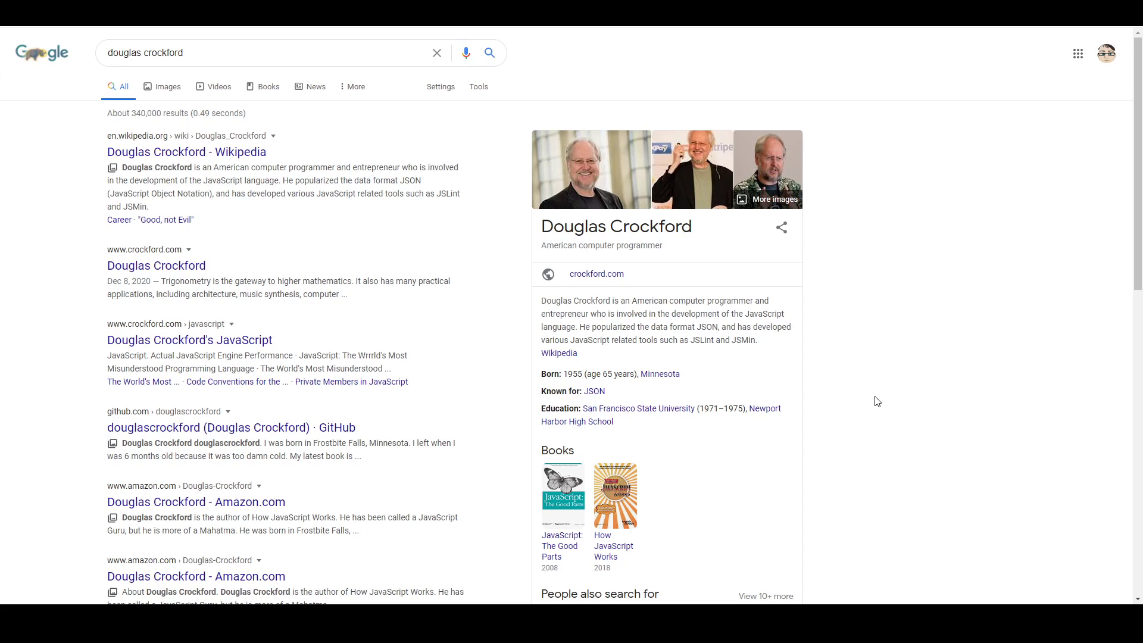
mouse_move(729, 332)
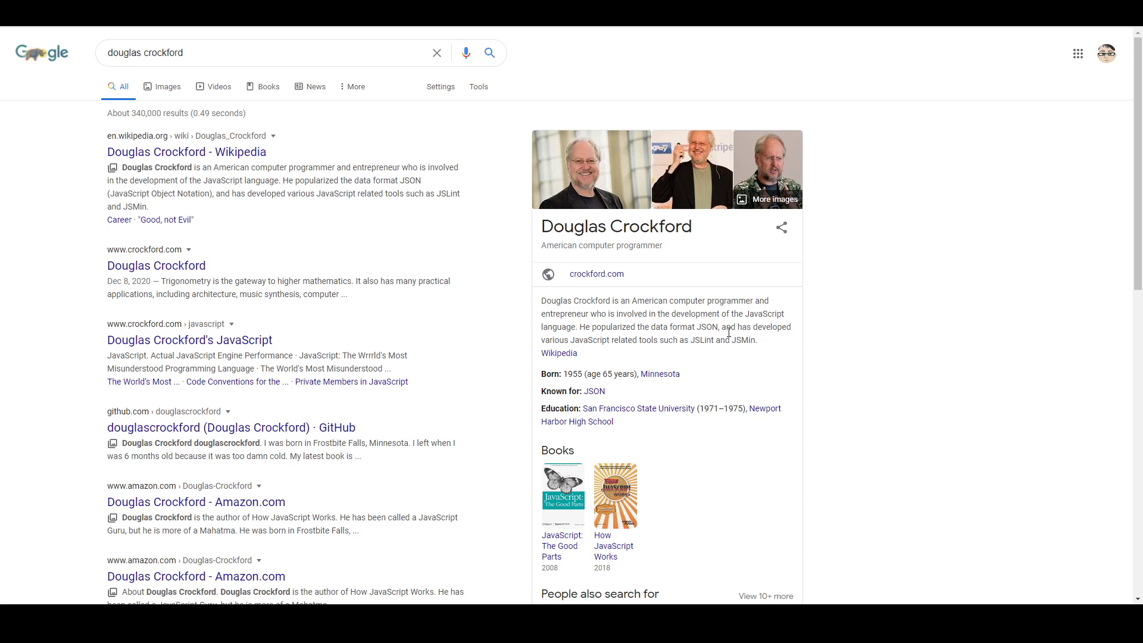
mouse_move(756, 336)
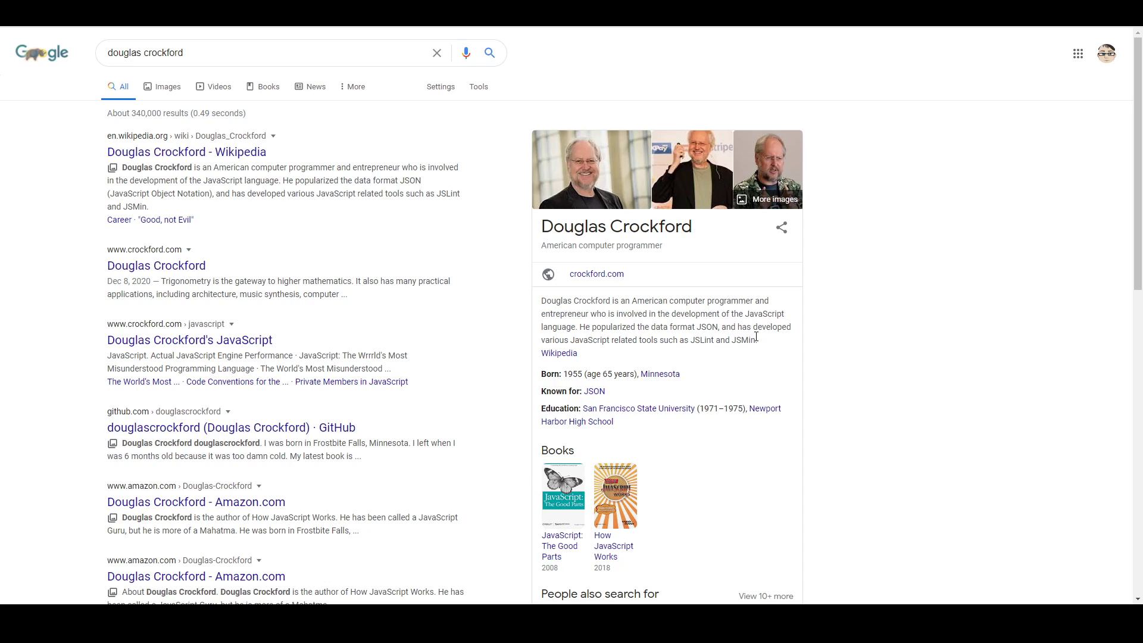
mouse_move(844, 368)
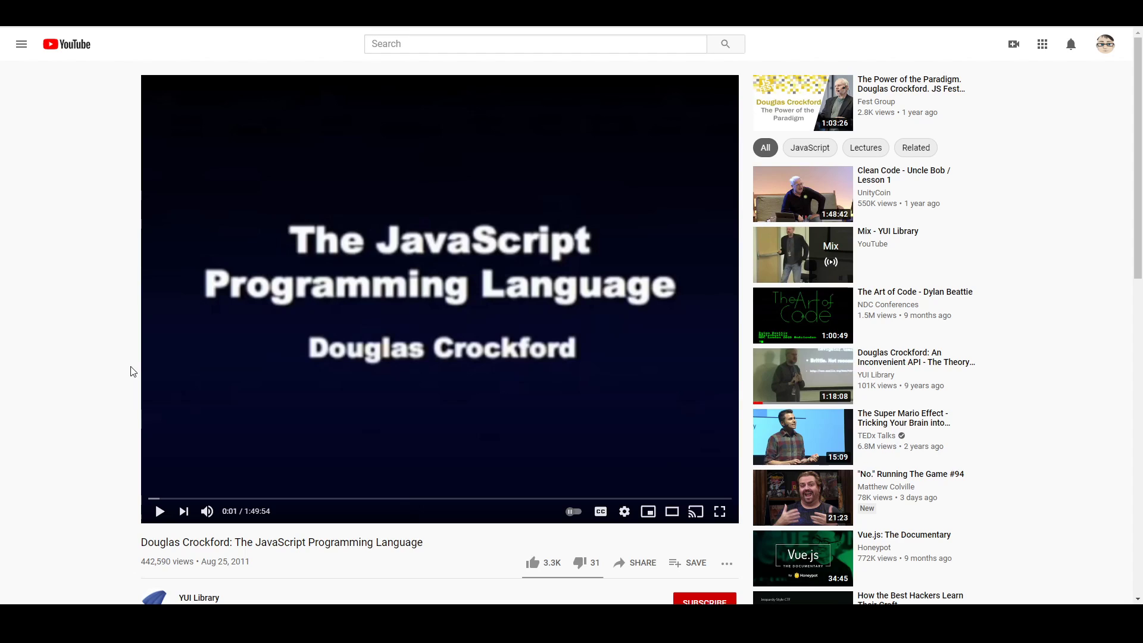
mouse_move(196, 387)
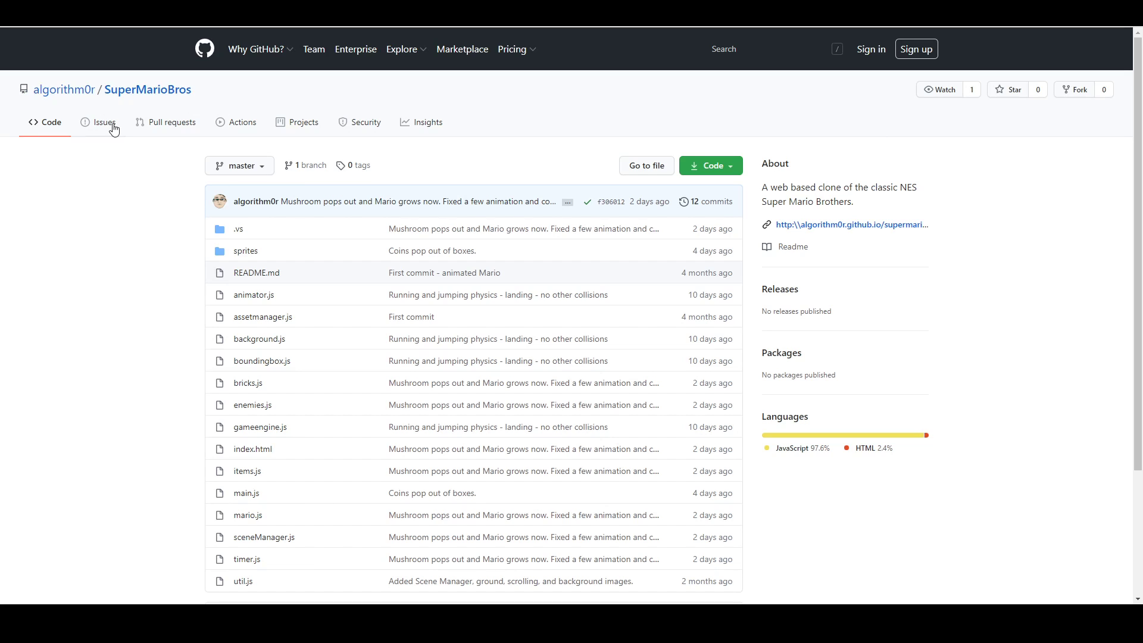
mouse_move(260, 362)
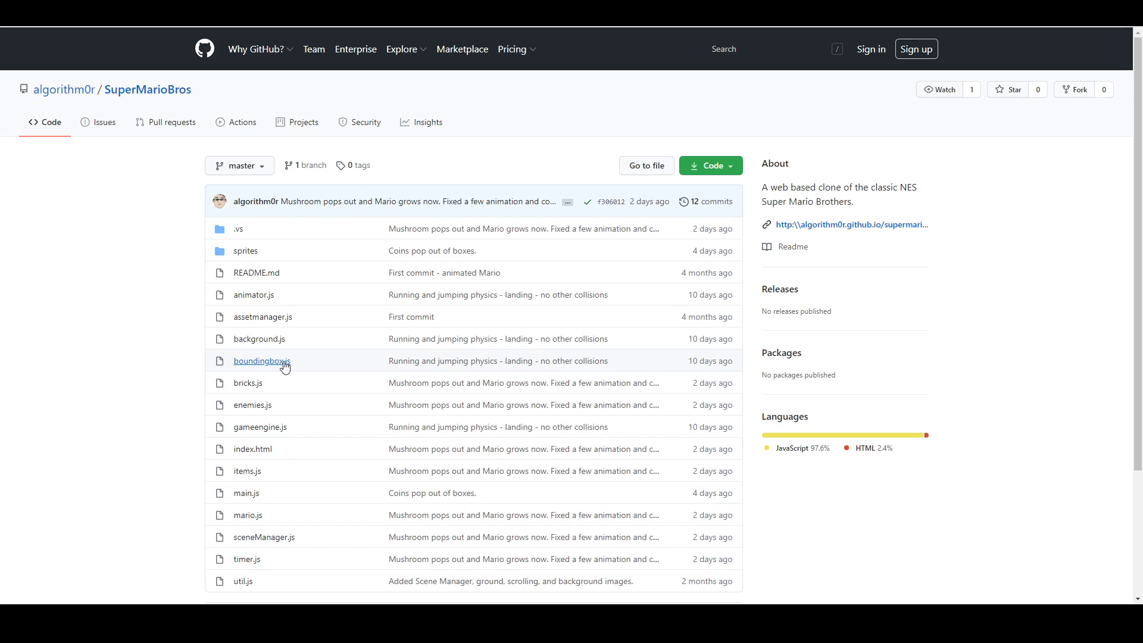
mouse_move(322, 353)
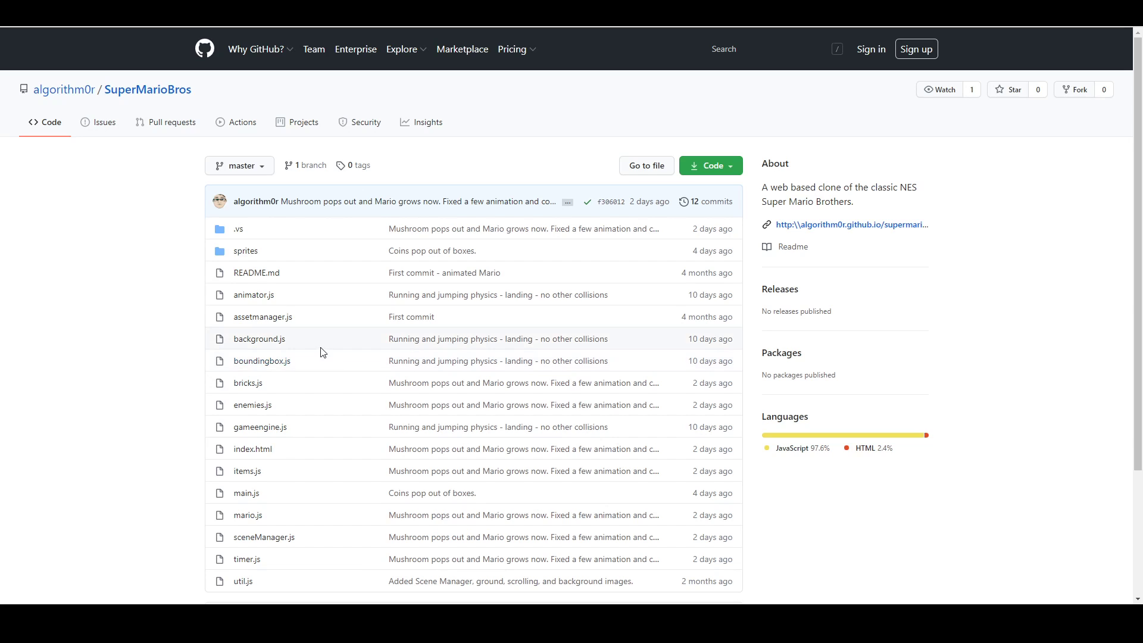
mouse_move(878, 235)
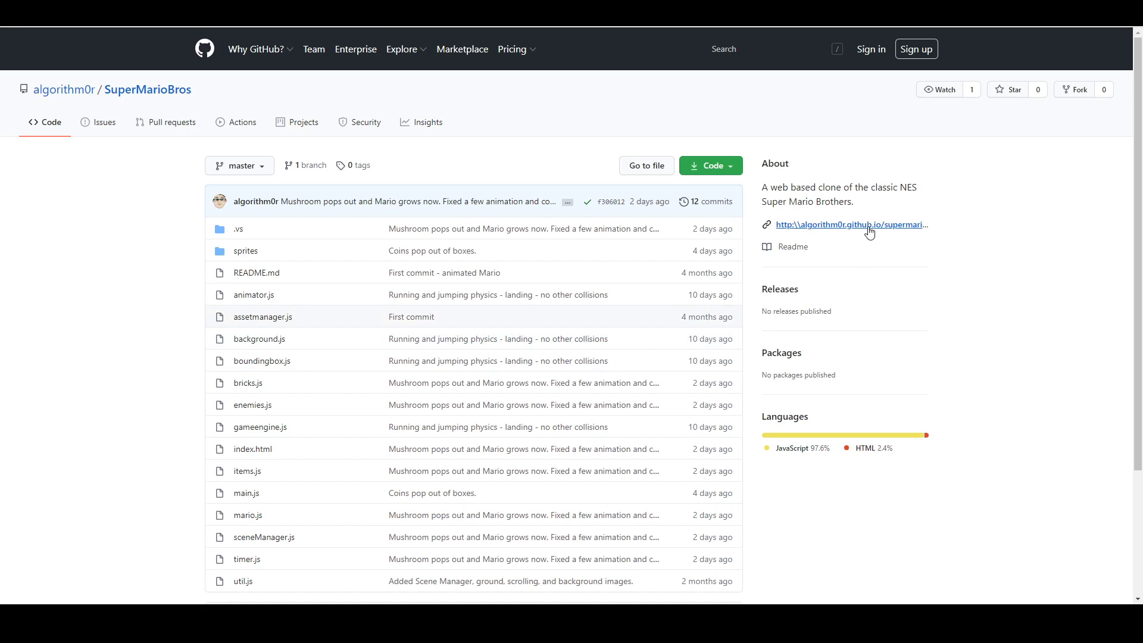
- Browse the algorithm0r/SuperMarioBros repository file list and About section
click(851, 225)
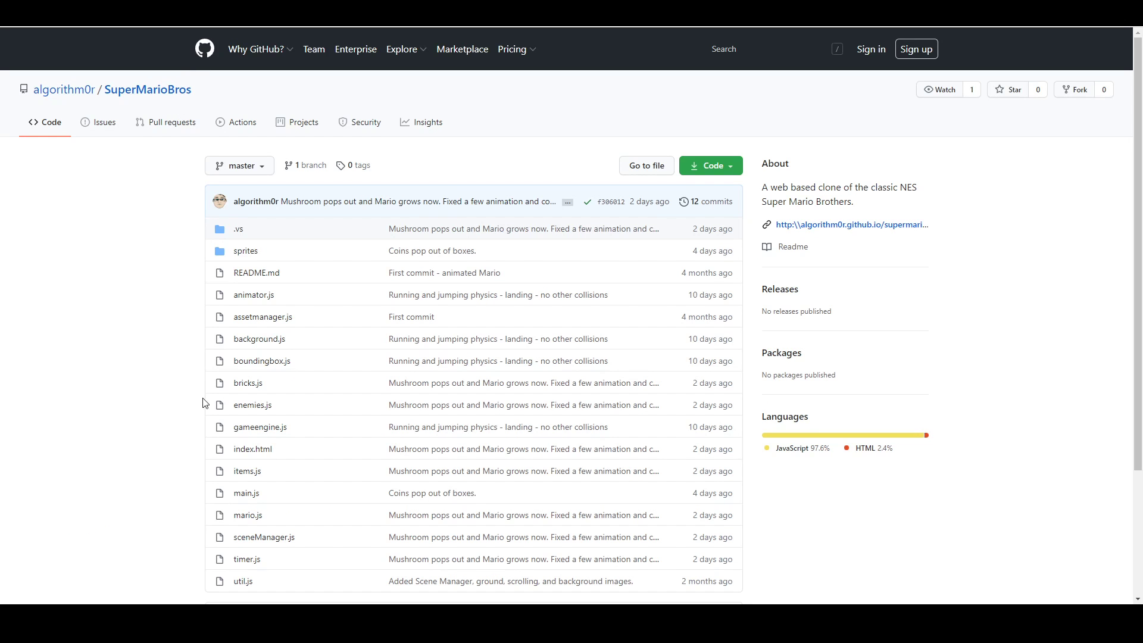
scroll(down, 3)
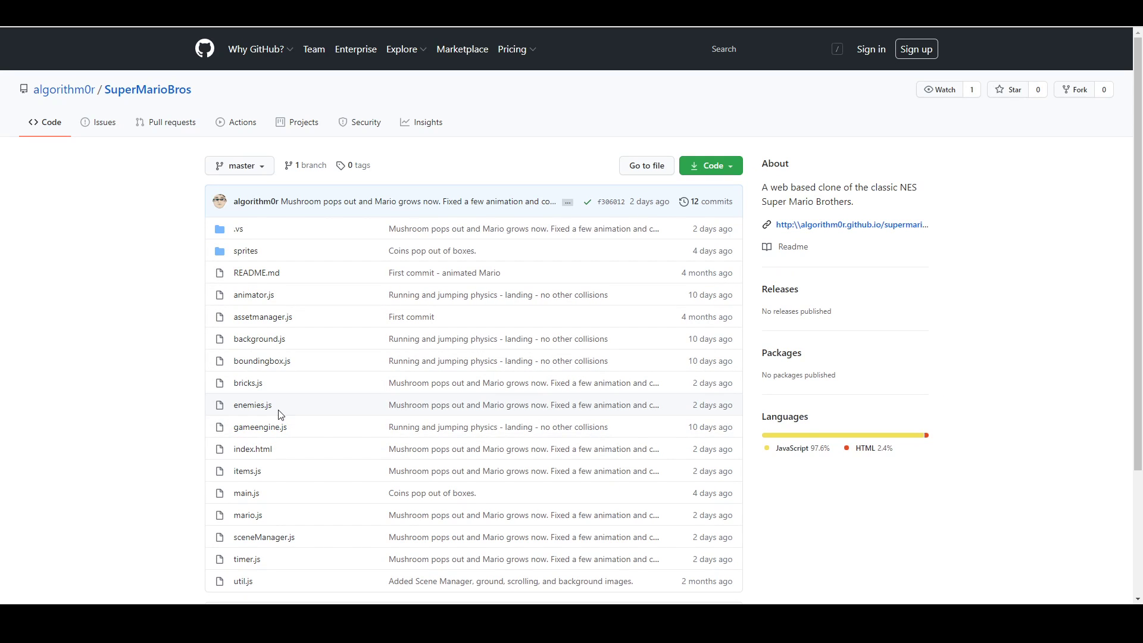
mouse_move(334, 427)
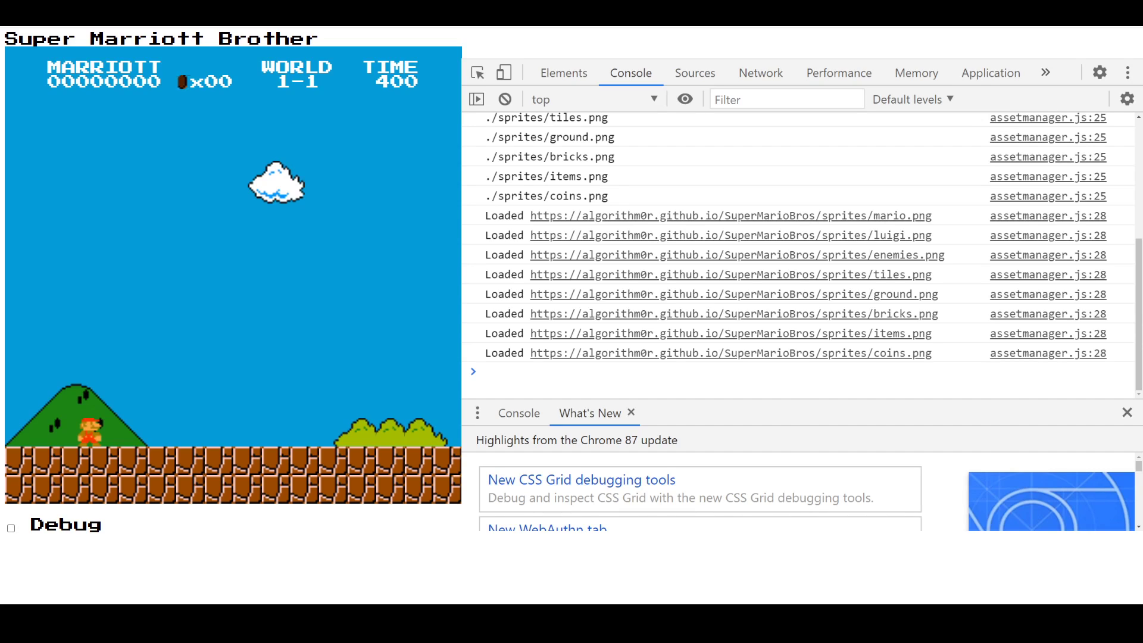
mouse_move(931, 102)
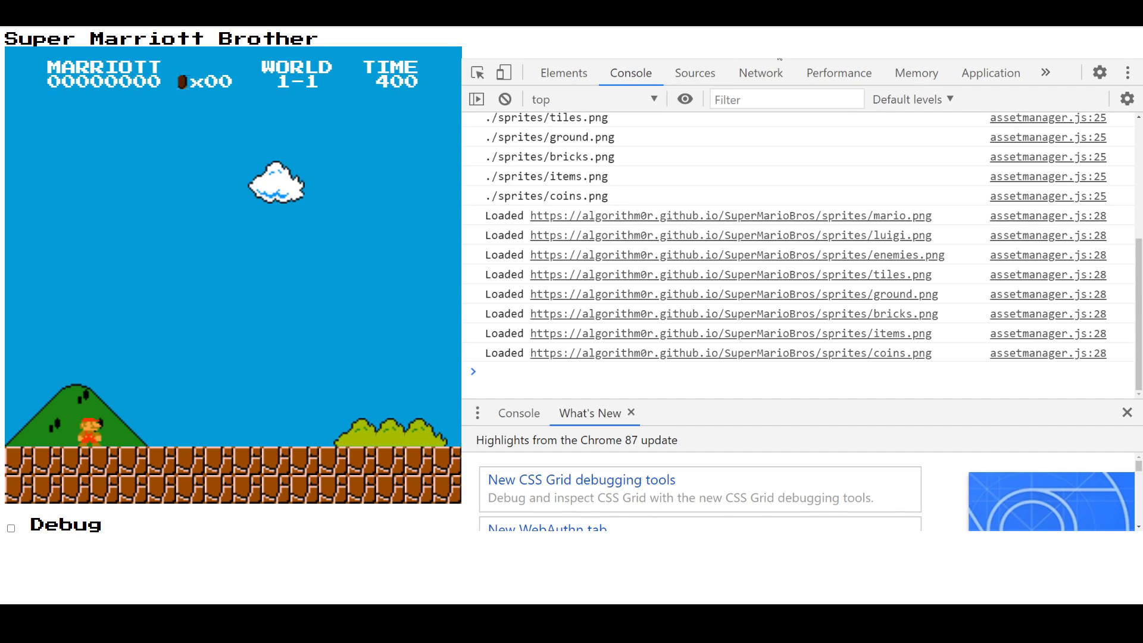
mouse_move(689, 246)
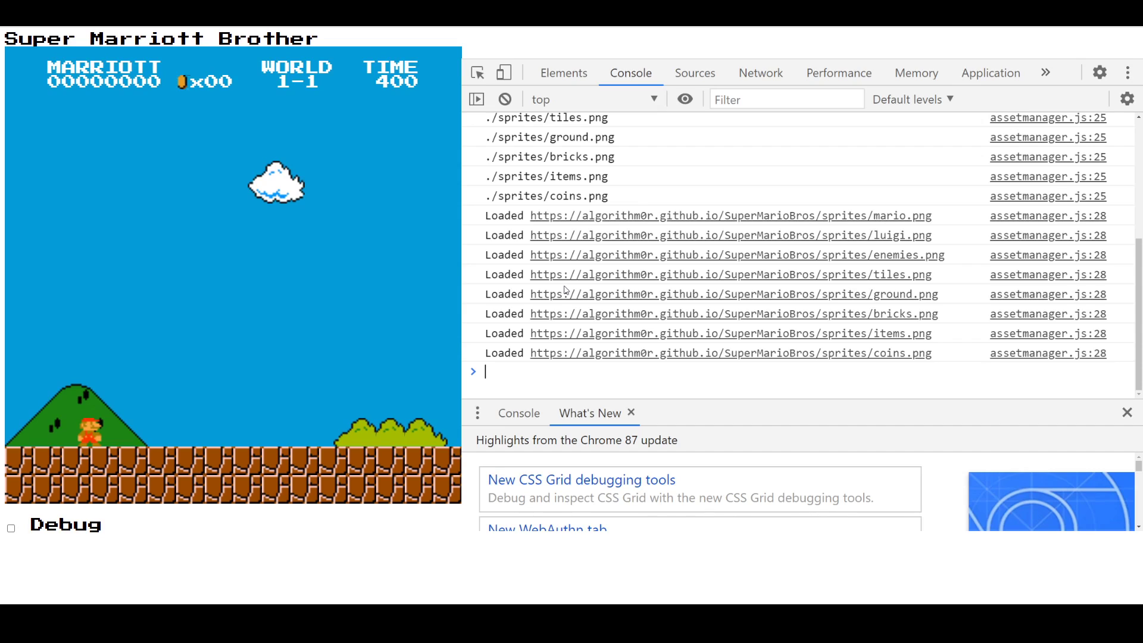
mouse_move(640, 96)
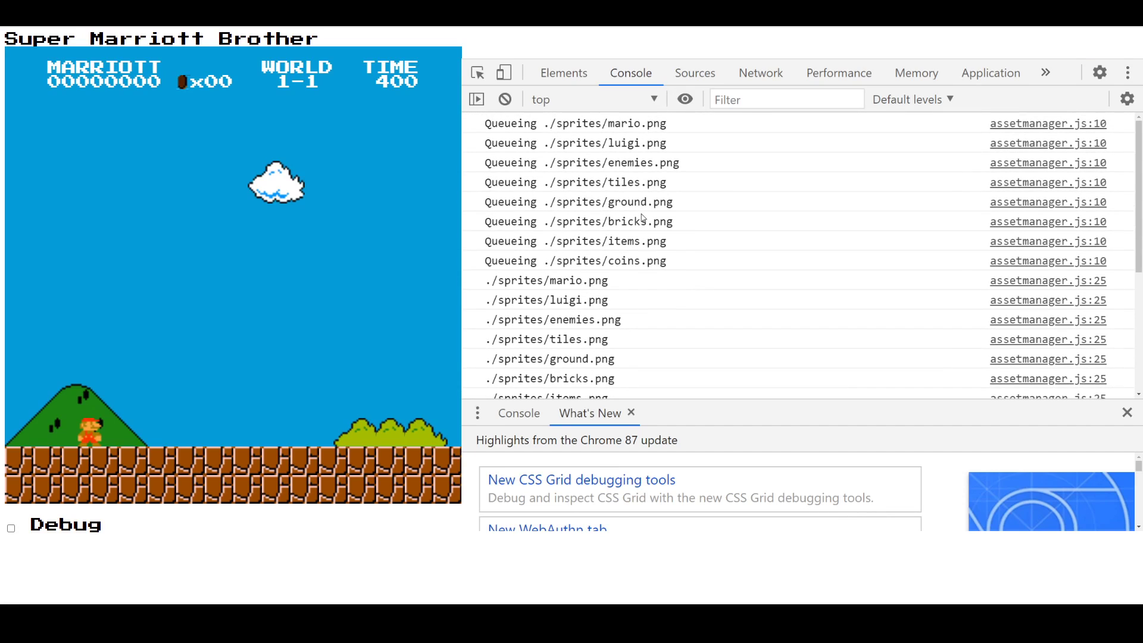
scroll(down, 3)
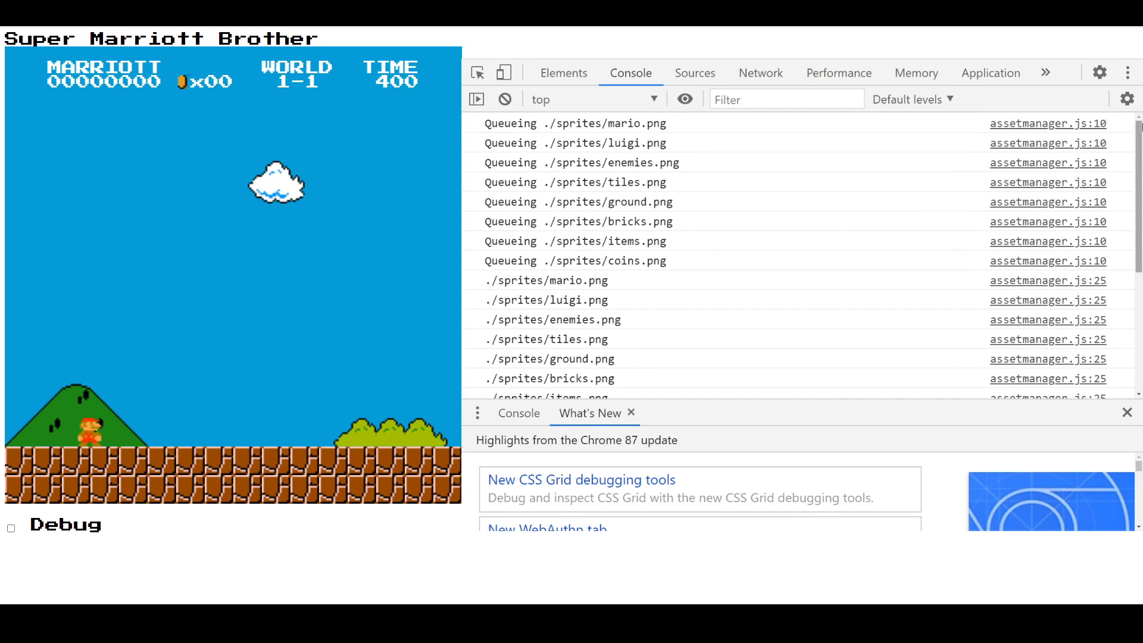
mouse_move(689, 158)
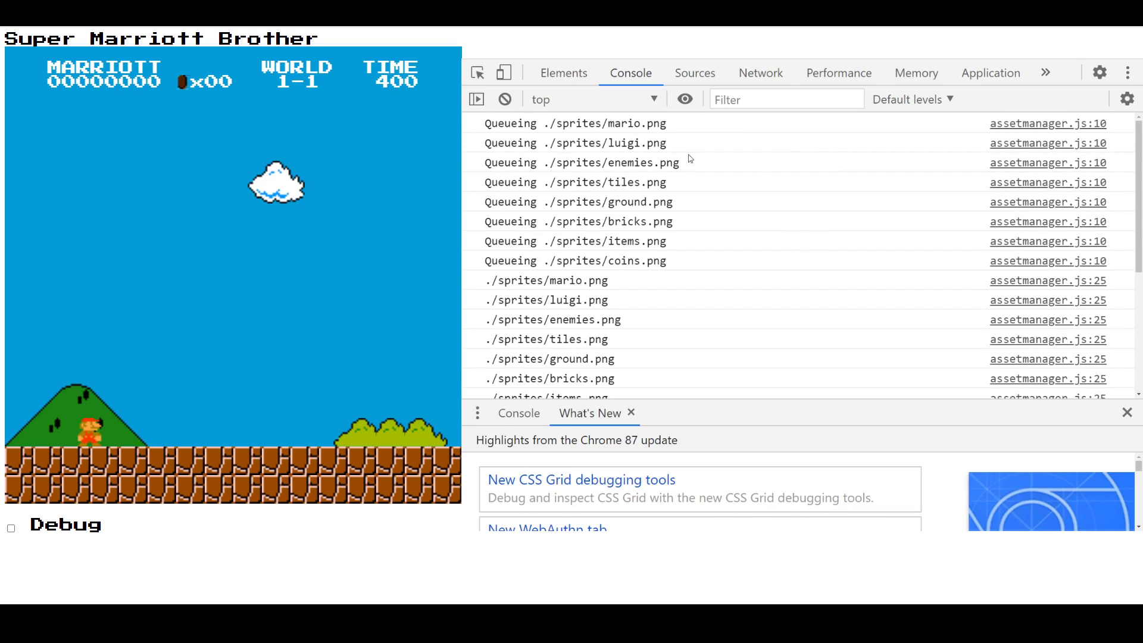
mouse_move(643, 314)
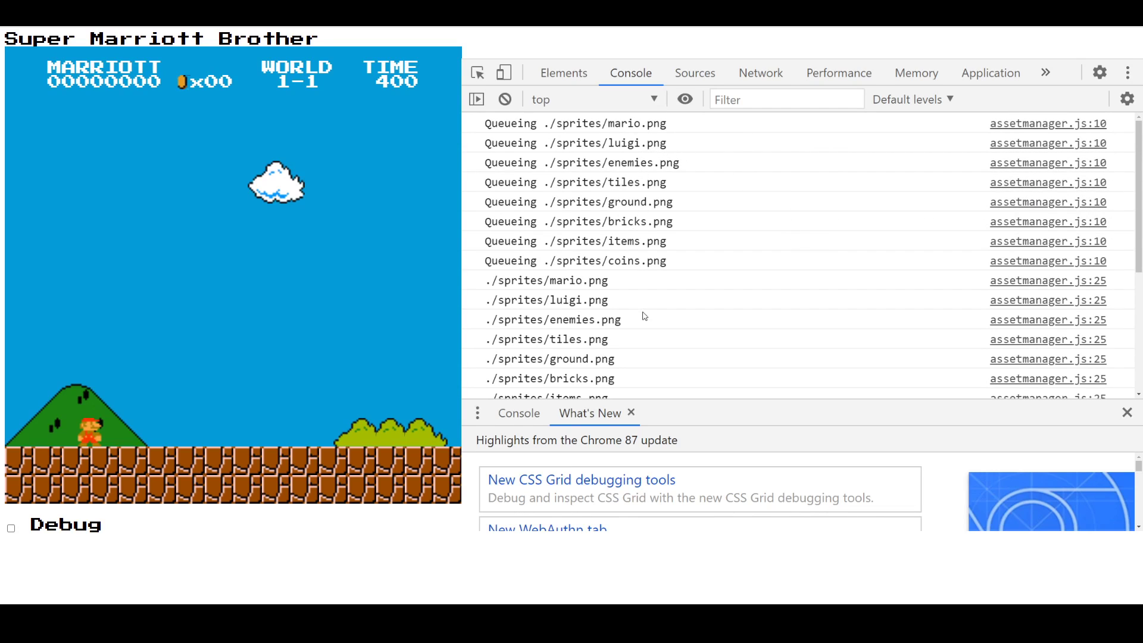
scroll(down, 3)
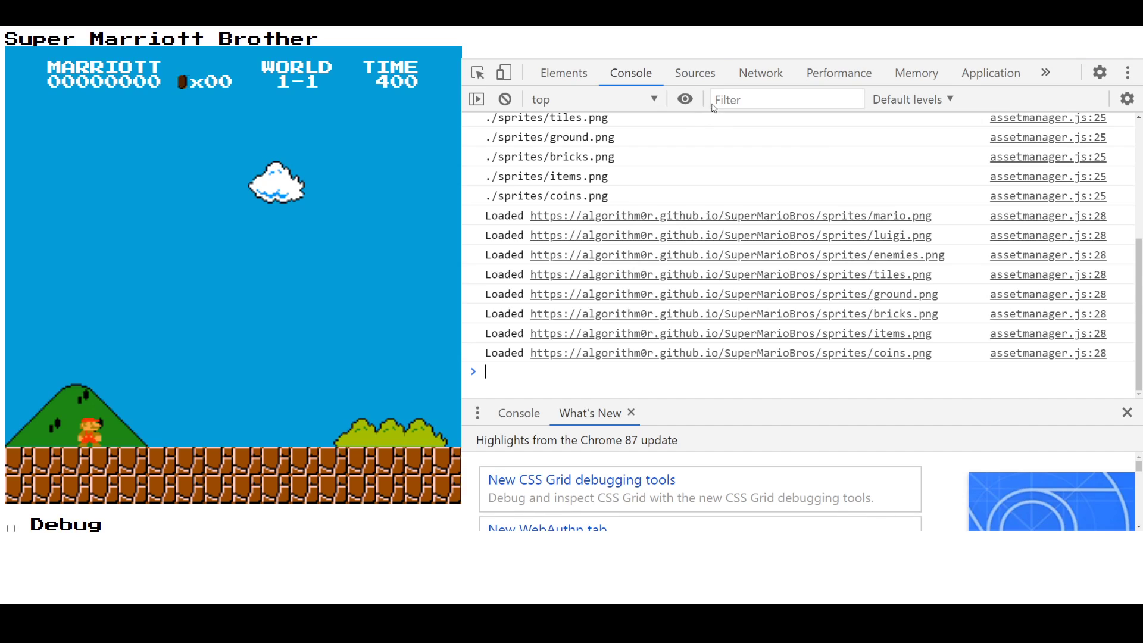
- Show the Sources panel listing index.html, assetmanager.js and main.js
click(694, 73)
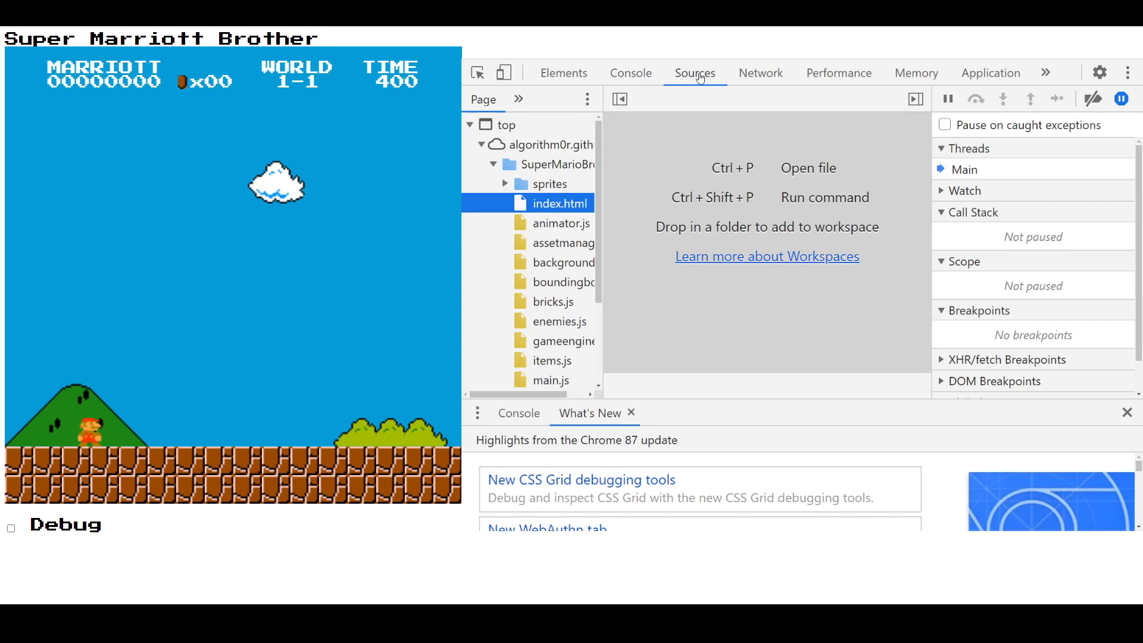
mouse_move(562, 223)
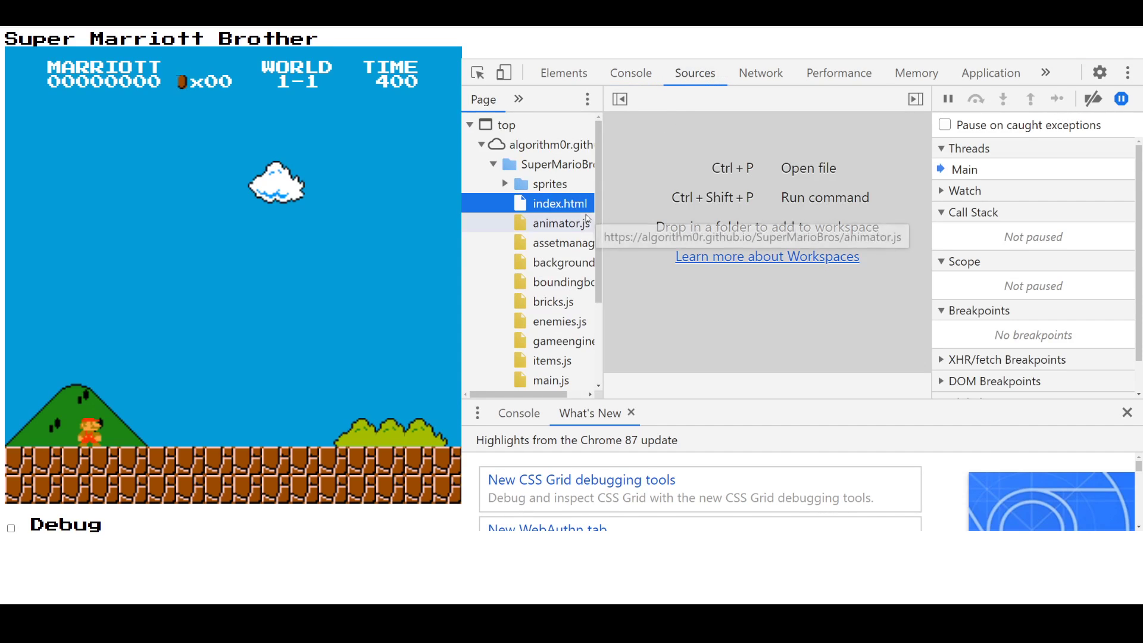
- Show the Animator class code from animator.js in the Sources editor
click(562, 223)
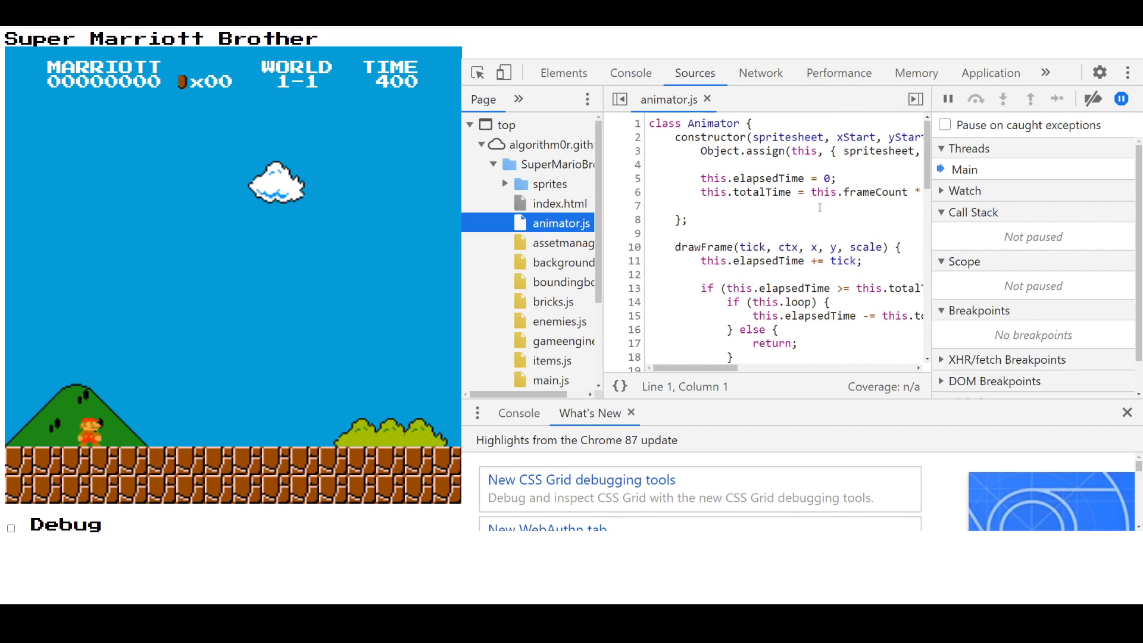
mouse_move(686, 237)
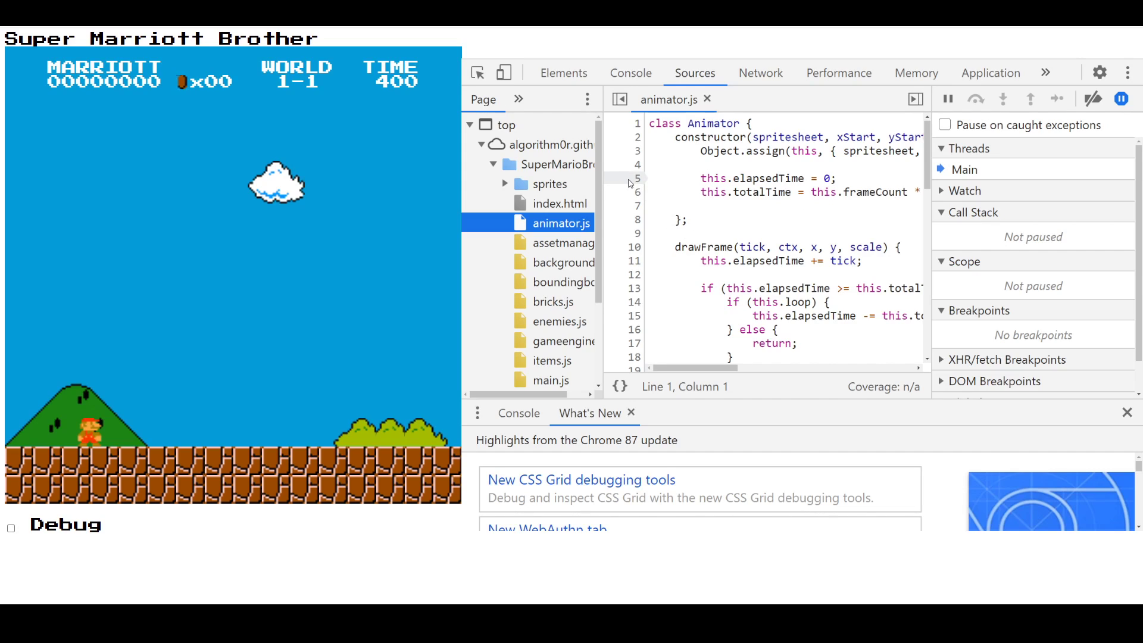
click(631, 178)
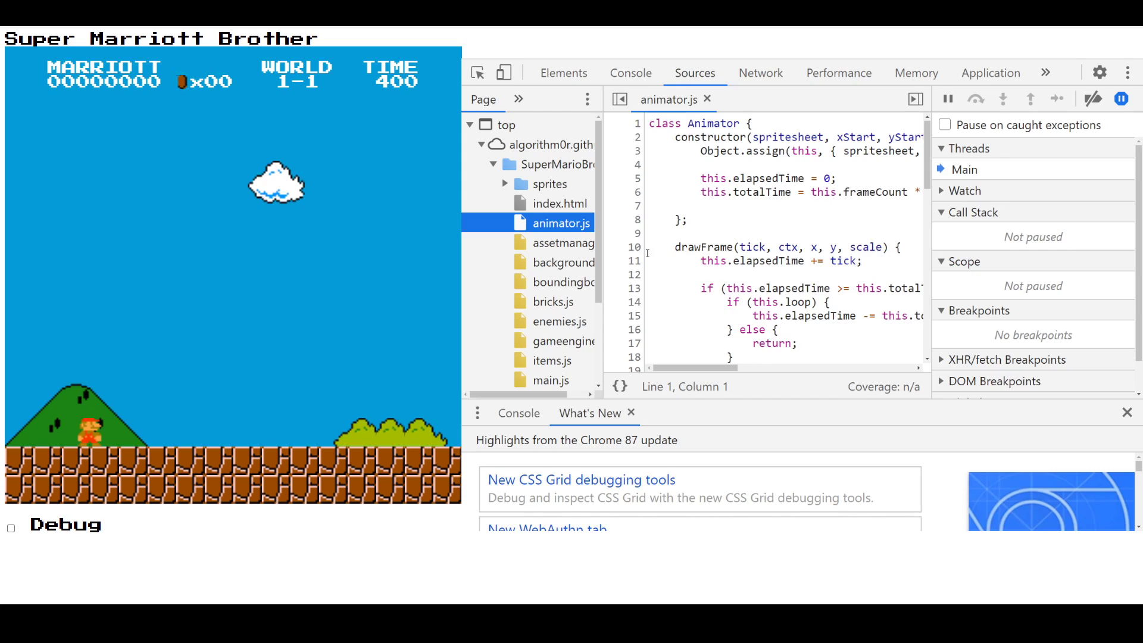
mouse_move(895, 262)
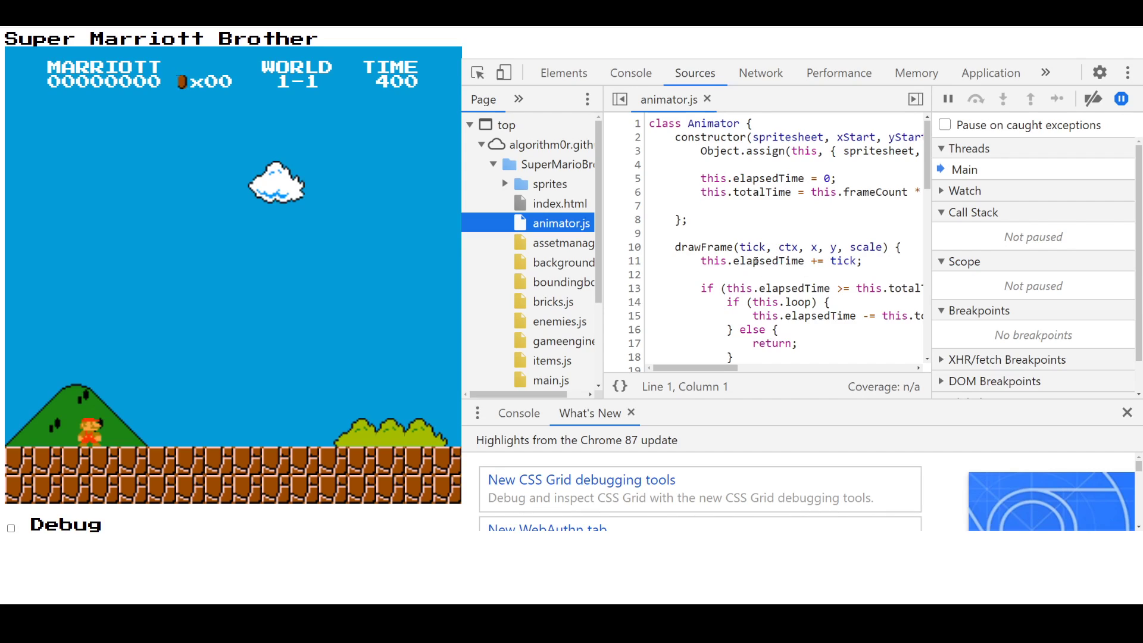
mouse_move(855, 266)
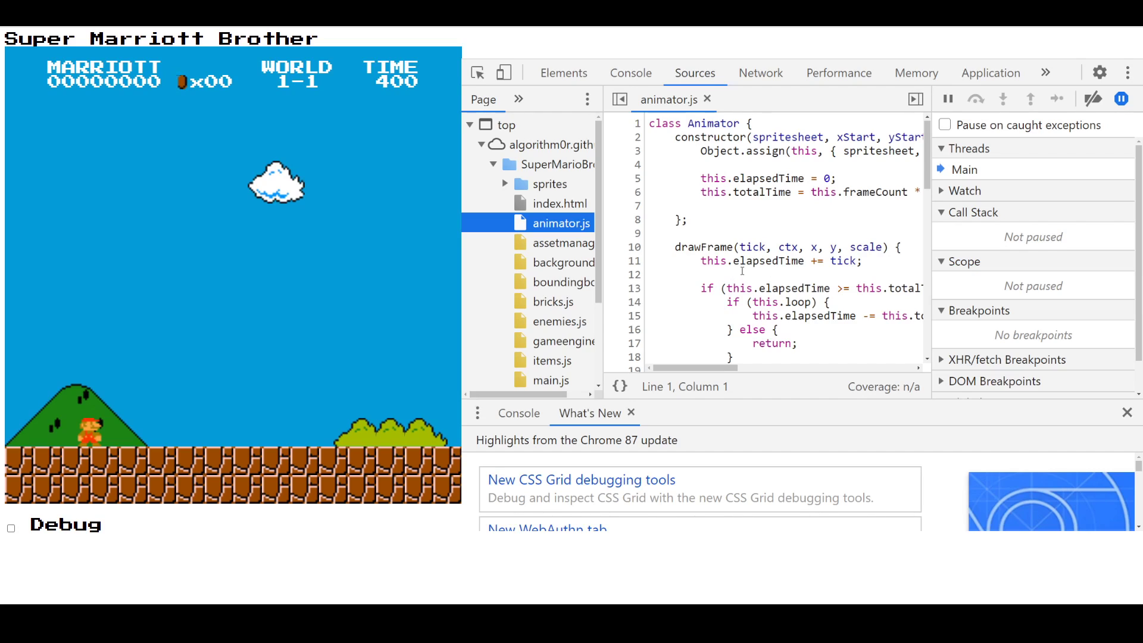
mouse_move(793, 287)
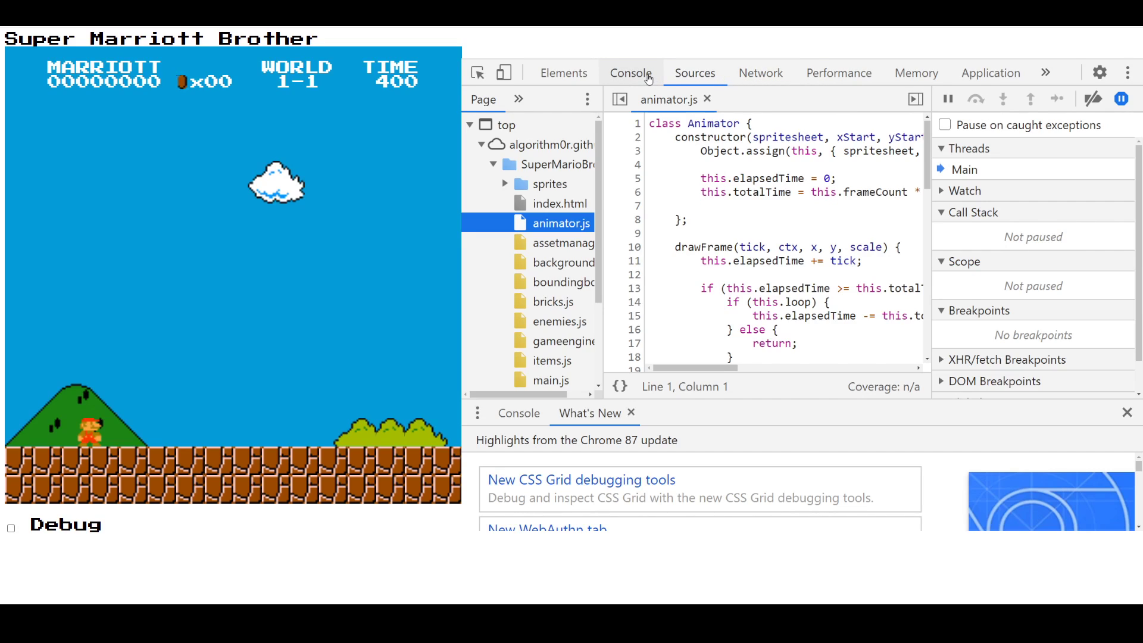
mouse_move(563, 72)
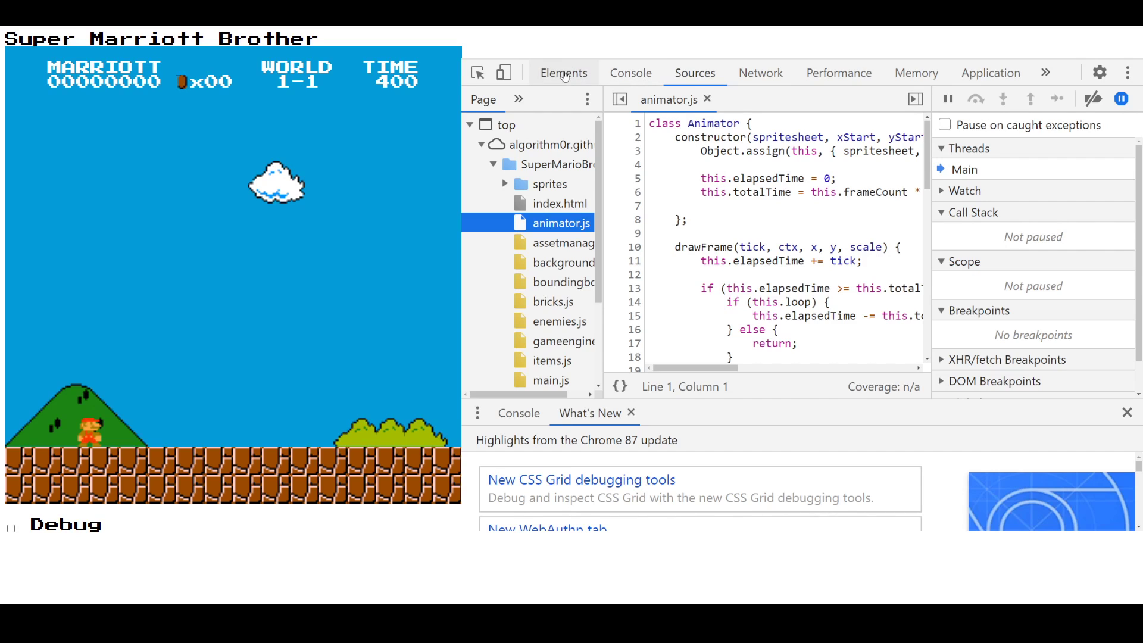
mouse_move(631, 72)
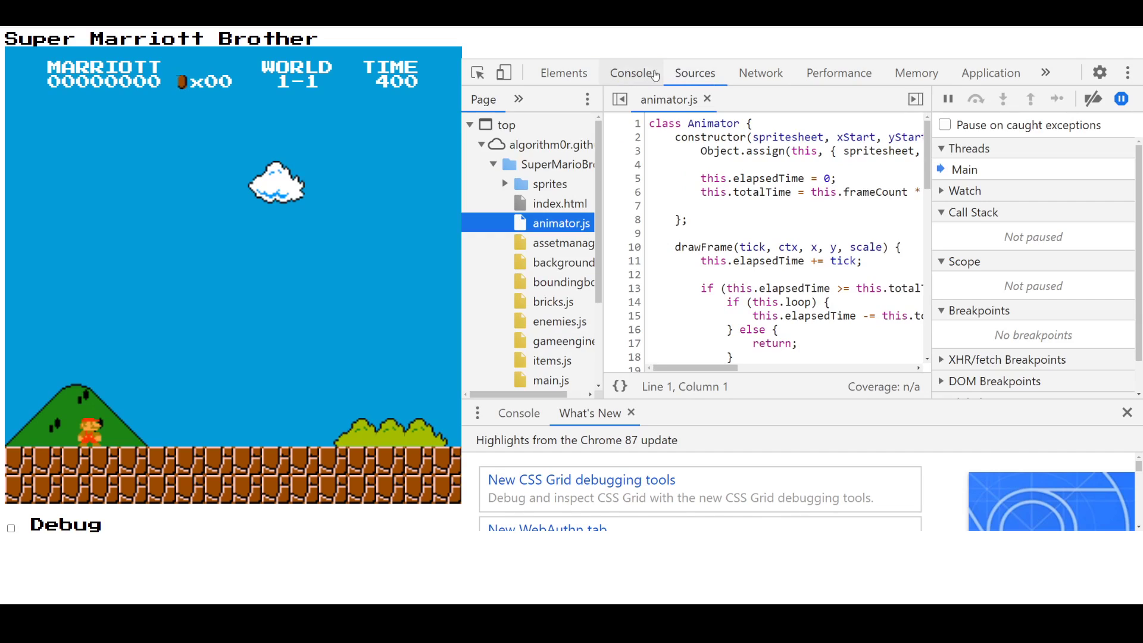
- Cycle through Console, Elements and Sources, ending on the console log of loaded sprites
click(631, 73)
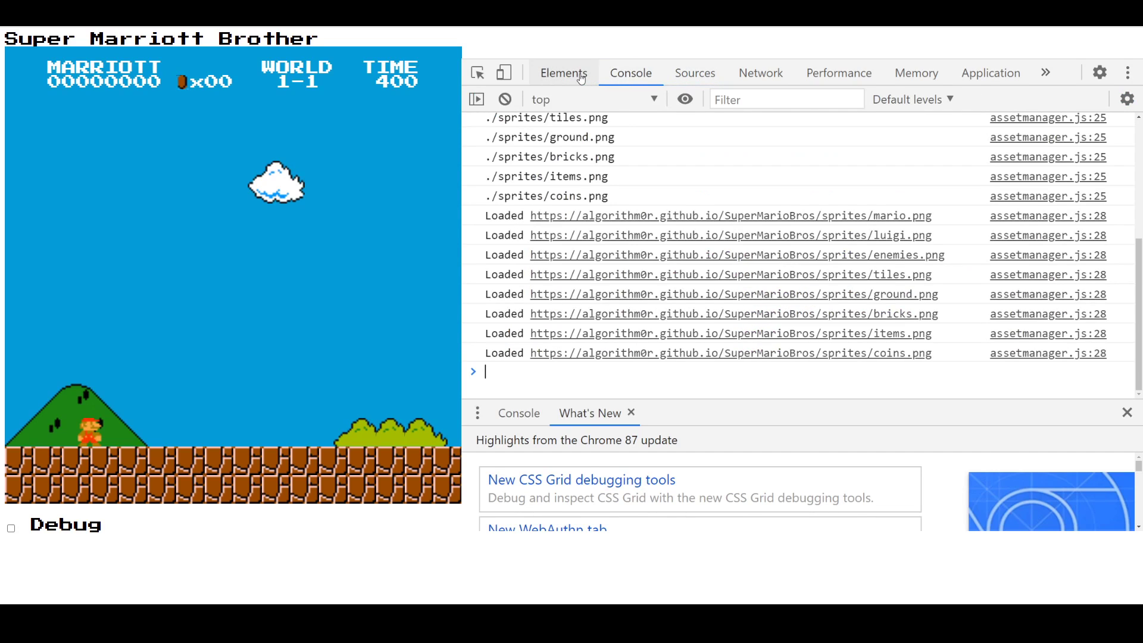
click(563, 72)
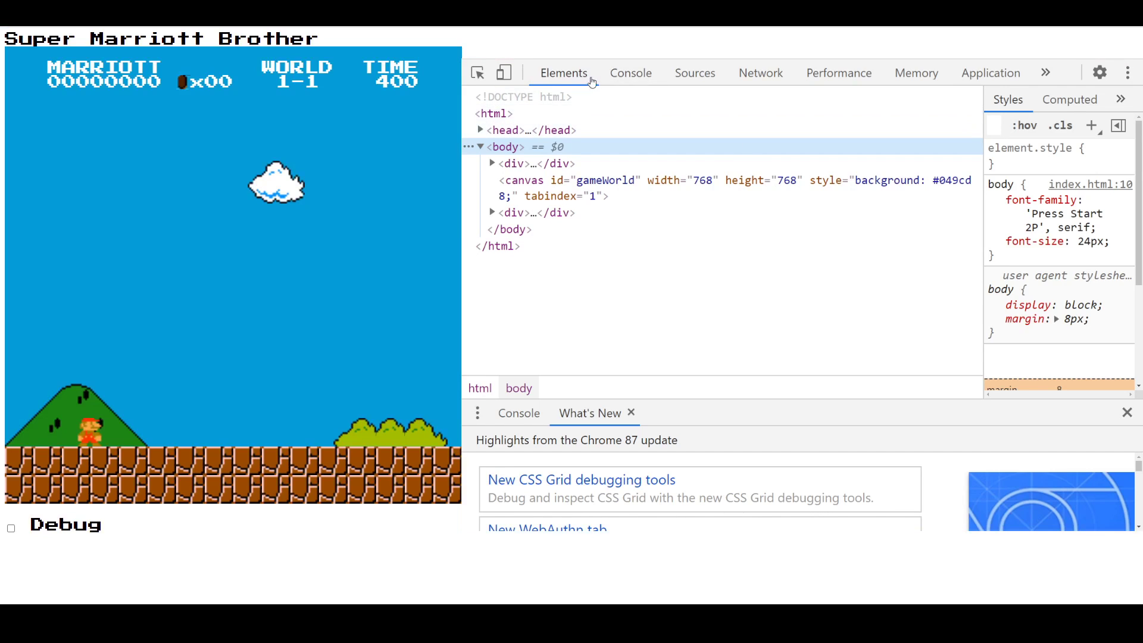
click(694, 73)
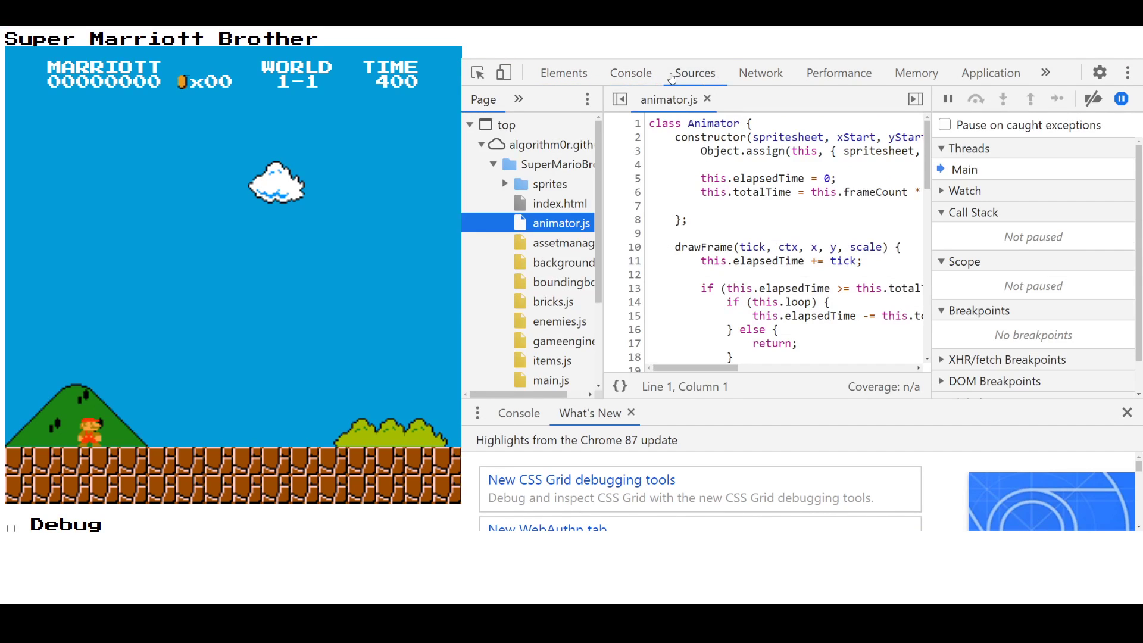
click(630, 72)
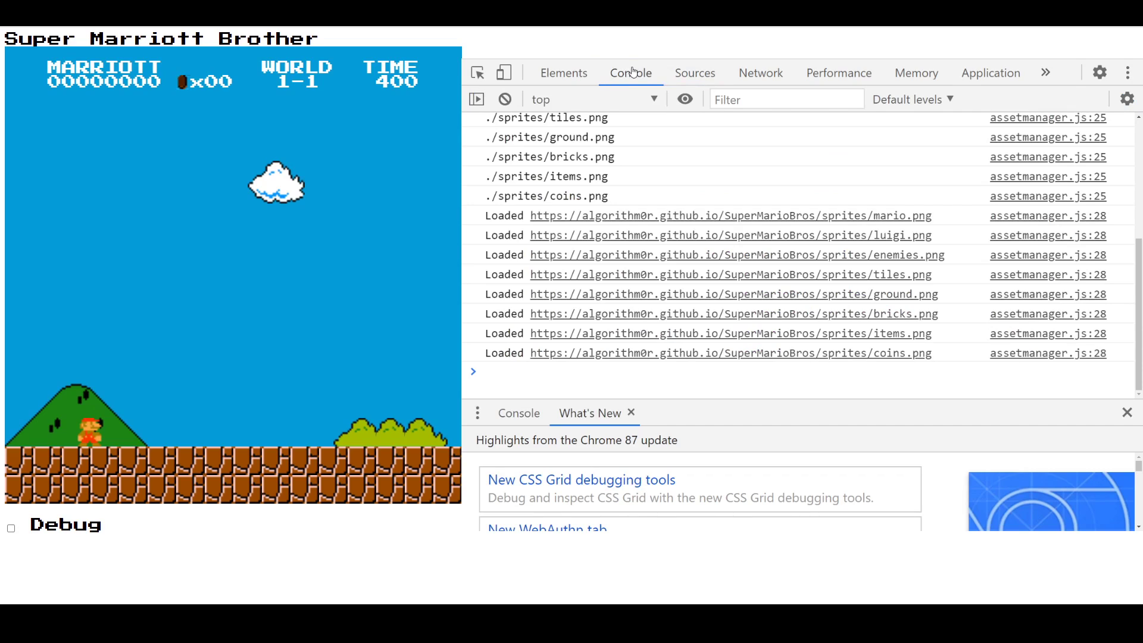